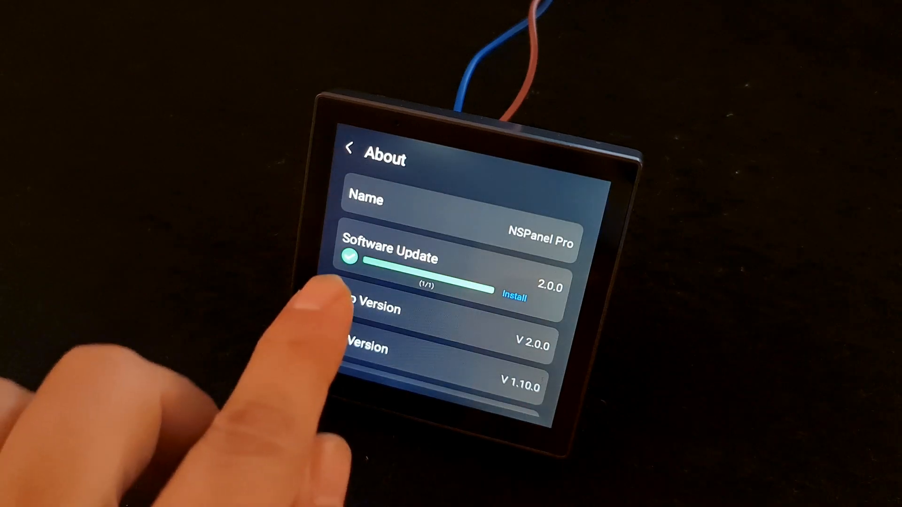
mouse_move(323, 310)
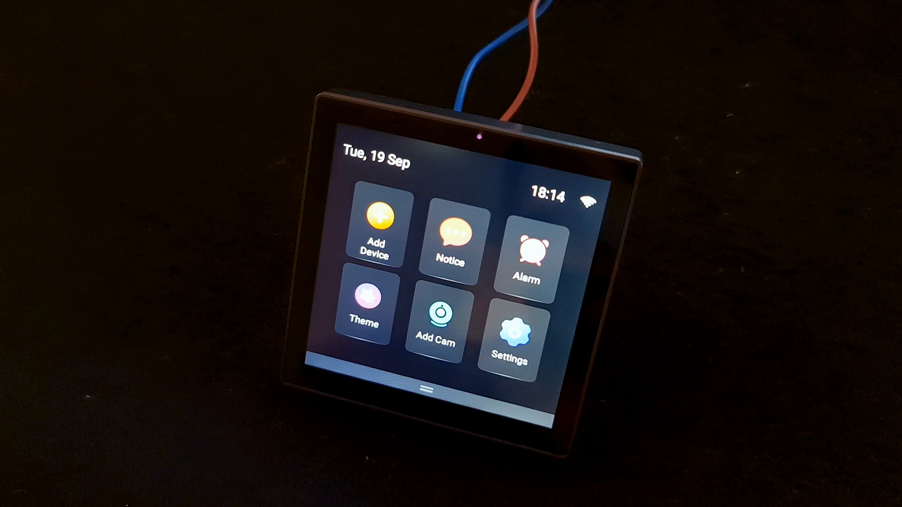
Open the NSPanel Pro Settings menu from the home screen after the update
click(508, 330)
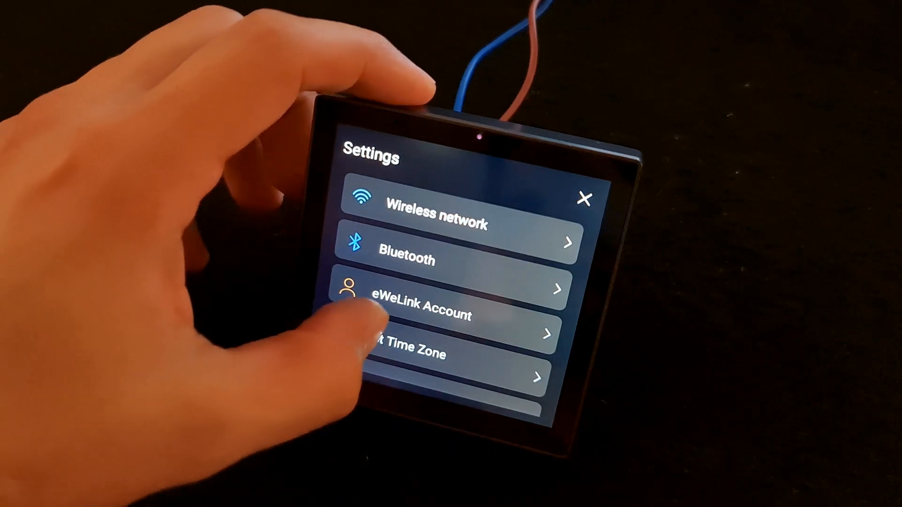